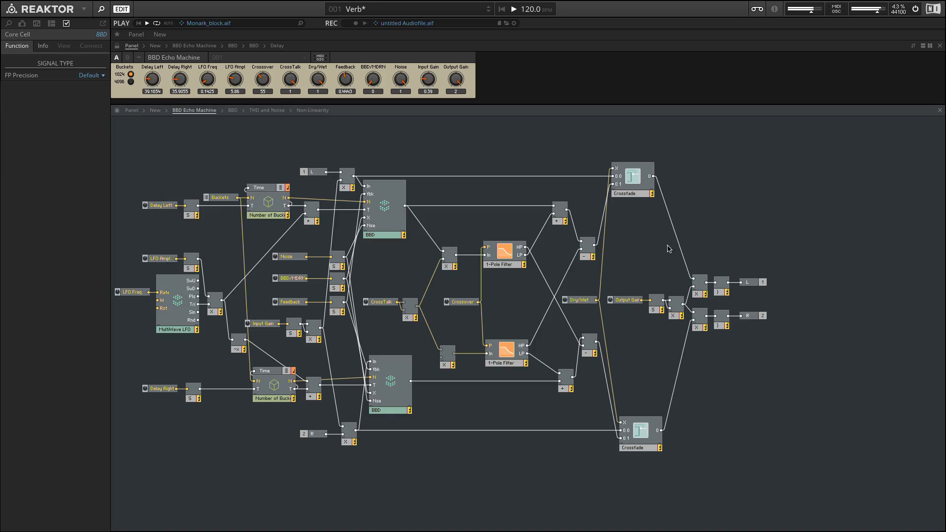
Step: Load Massive 1.1's Find Your Home snapshot and show its Drums, Buffer, Common and Global macros
{"action": "left_click", "coordinate": [410, 8]}
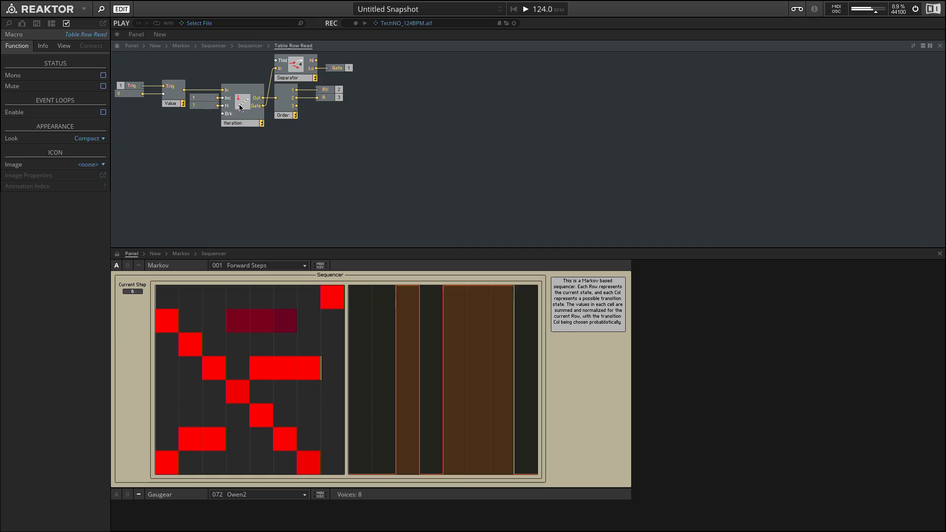
{"action": "left_click", "coordinate": [249, 46]}
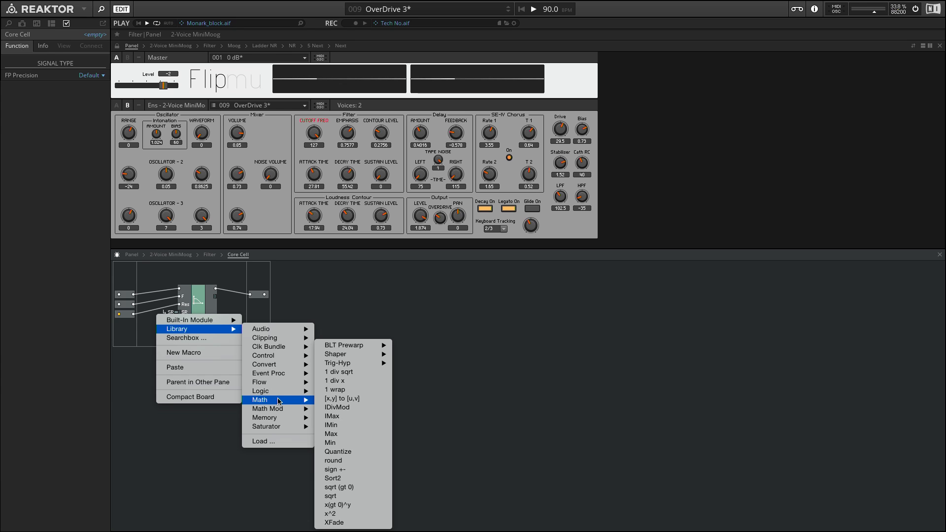
{"action": "mouse_move", "coordinate": [268, 373]}
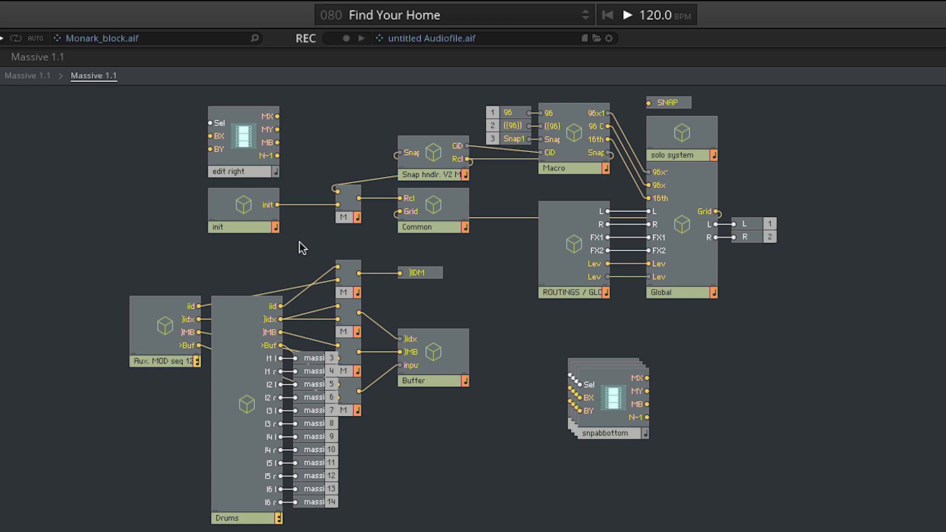
{"action": "mouse_move", "coordinate": [247, 451]}
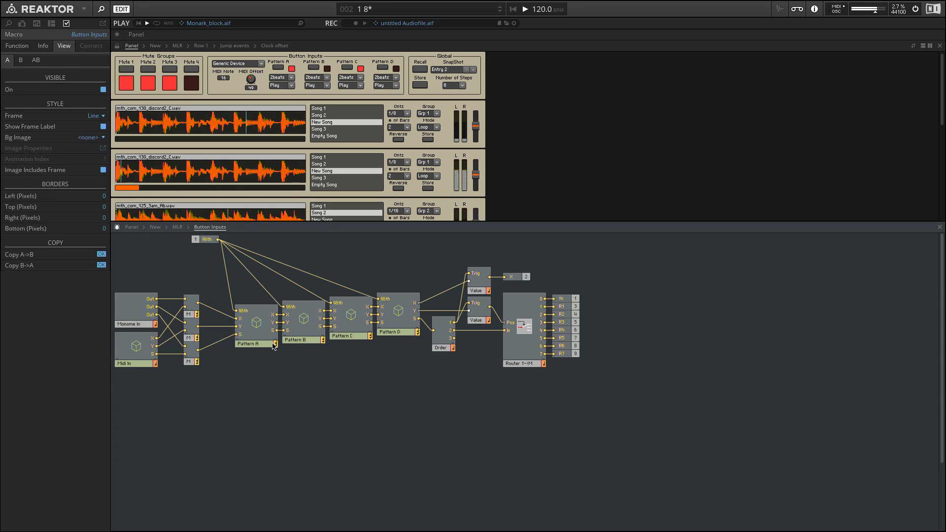
Step: Open the SNARE Sampler Loop module's sample map listing hat samples
{"action": "double_click", "coordinate": [252, 344]}
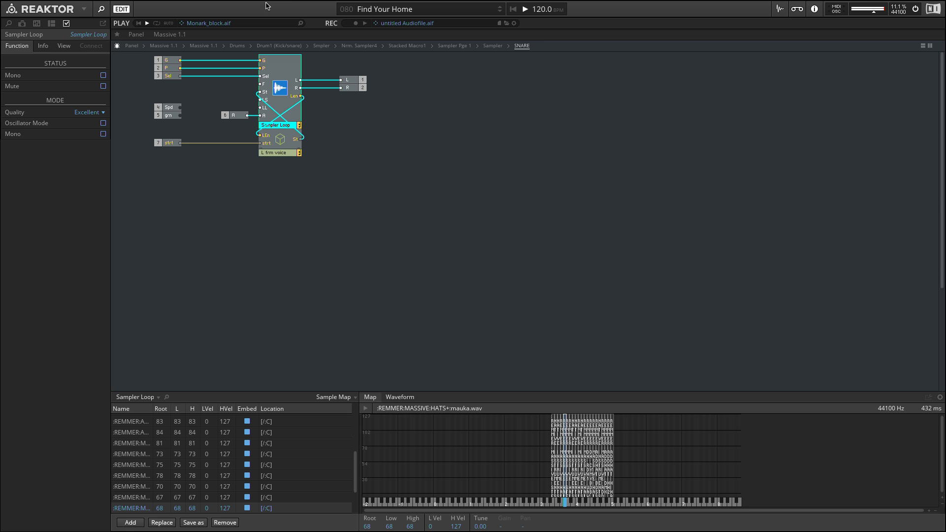
Step: Load Skrewell.ens, show its structure and enter the TG MULTI macro
{"action": "left_click", "coordinate": [132, 46]}
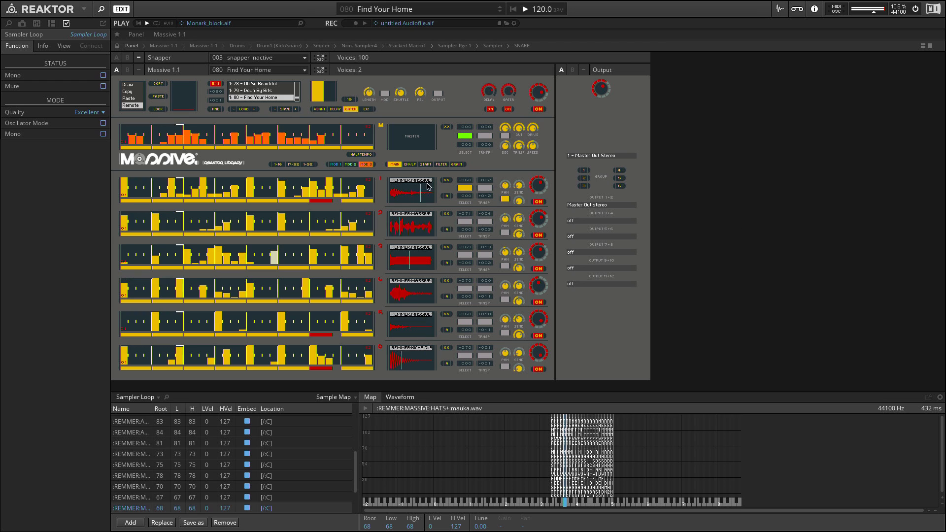
{"action": "left_click", "coordinate": [202, 45]}
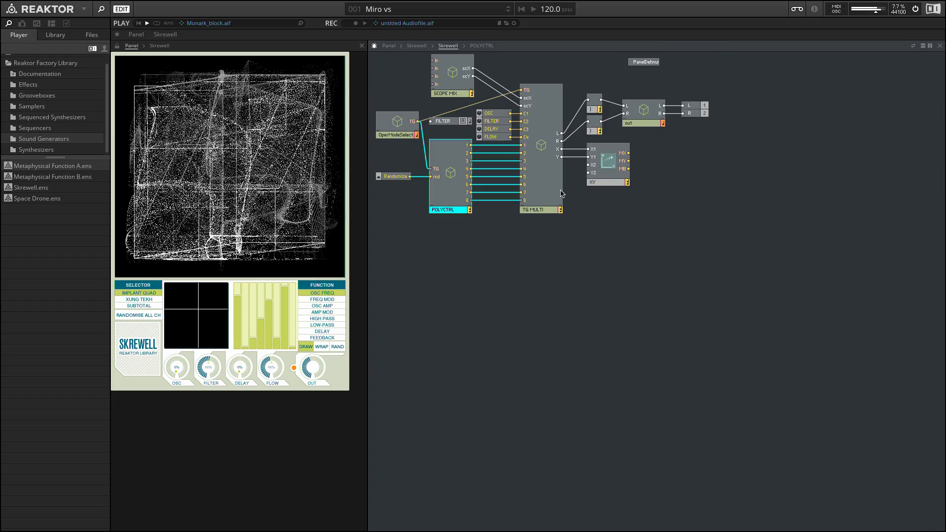
{"action": "double_click", "coordinate": [539, 209]}
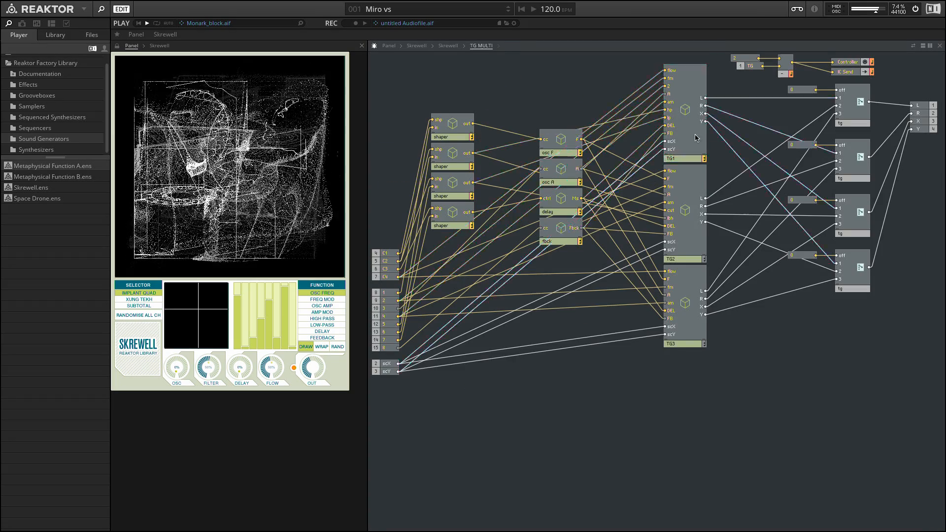